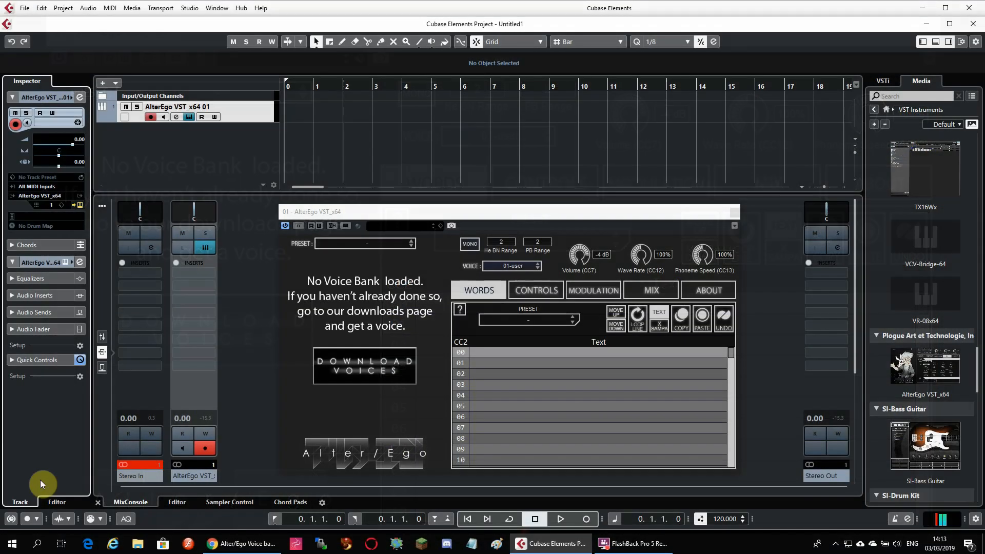
Open Plogue's voice banks page from DOWNLOAD VOICES and browse to the Bones free download.
click(364, 366)
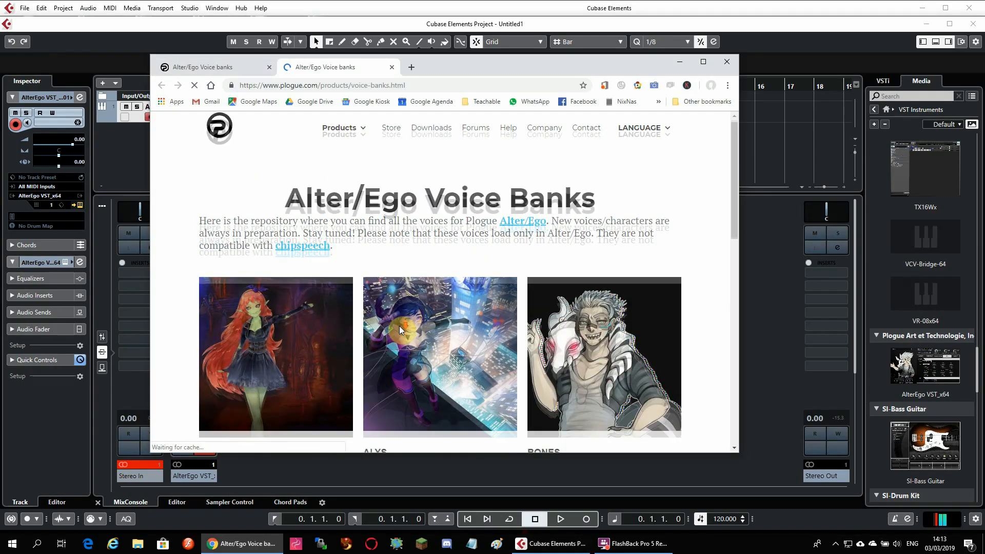
scroll(down, 3)
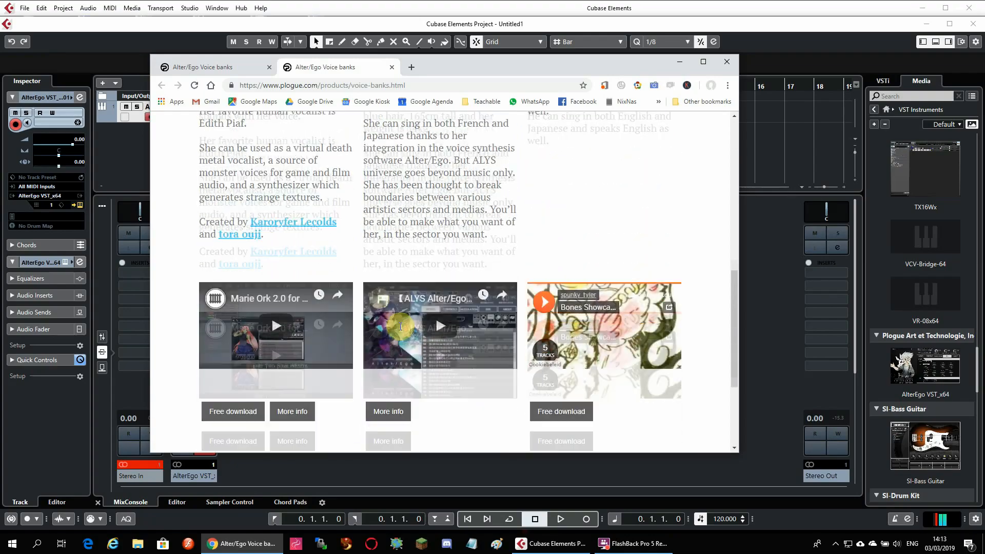
scroll(up, 3)
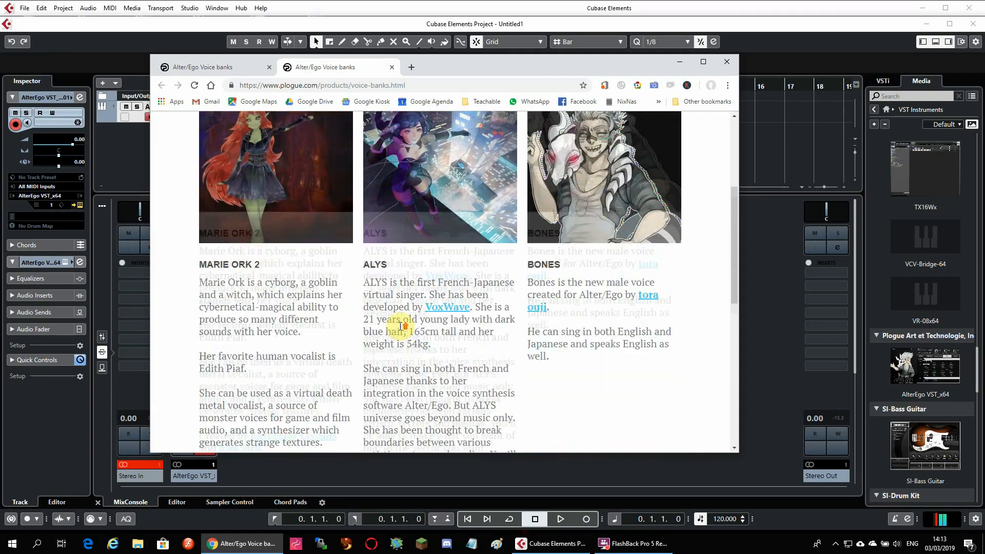
scroll(up, 3)
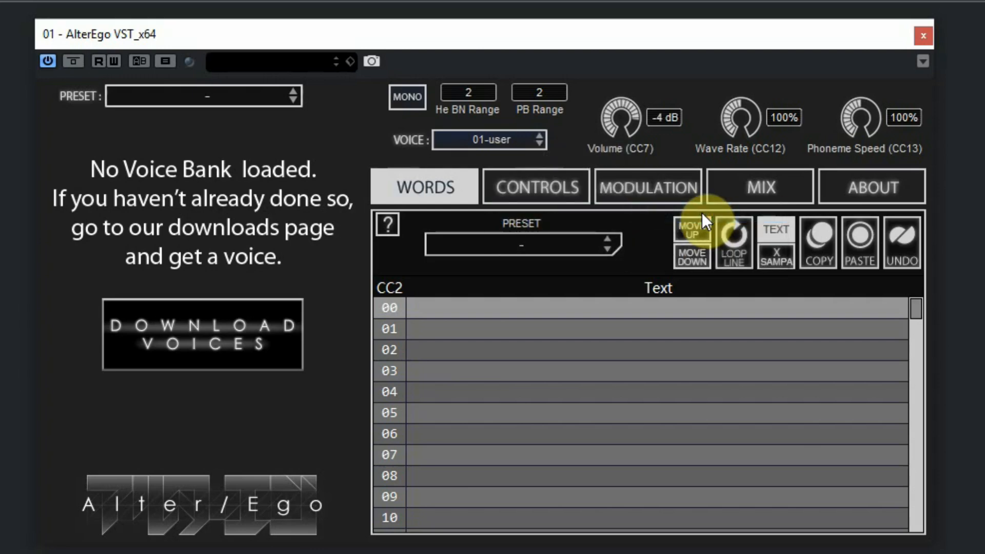
Load the Bones (en) voice and scroll through the Words list.
click(489, 139)
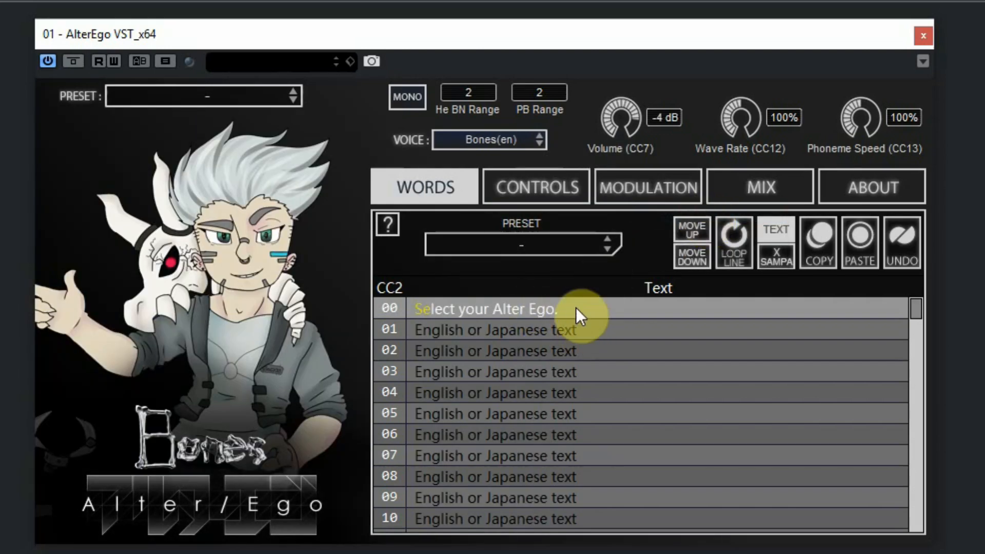
mouse_move(490, 313)
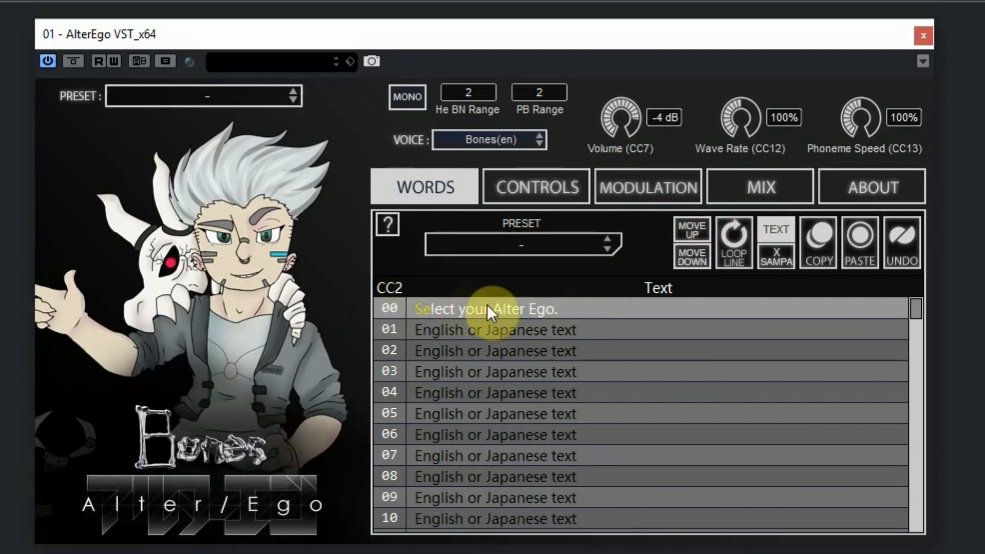
scroll(down, 3)
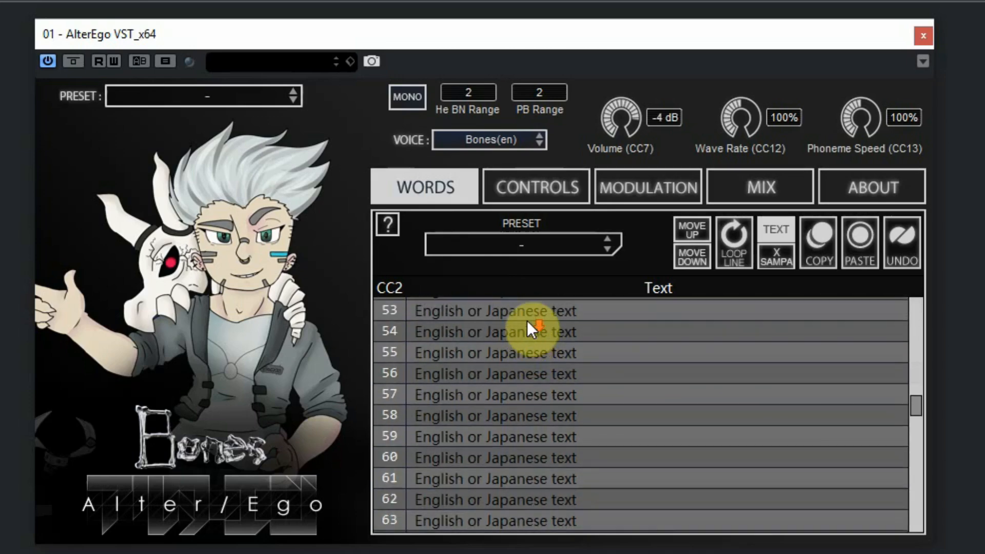
scroll(up, 3)
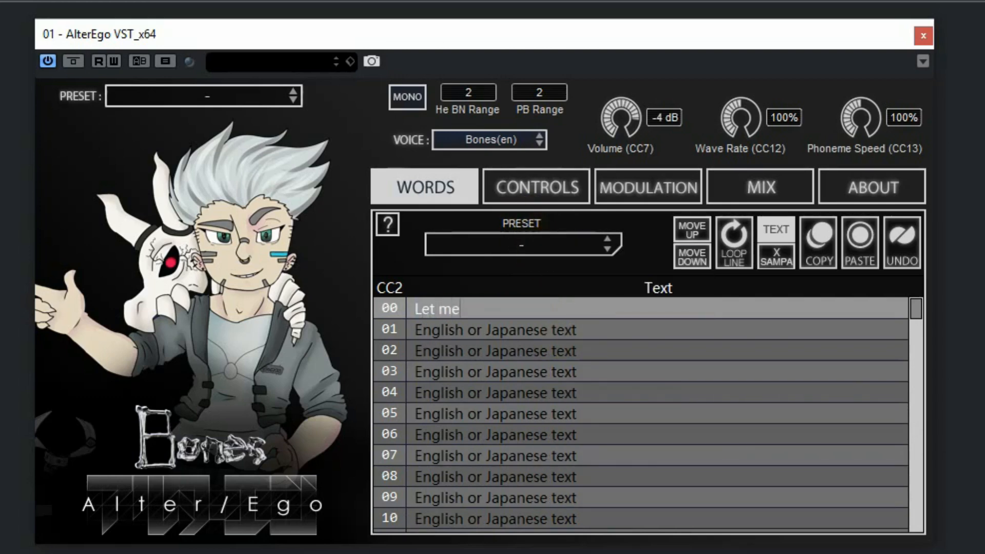
Continue line 00 with 'sing this song for you' after 'Let me'.
text(sing this)
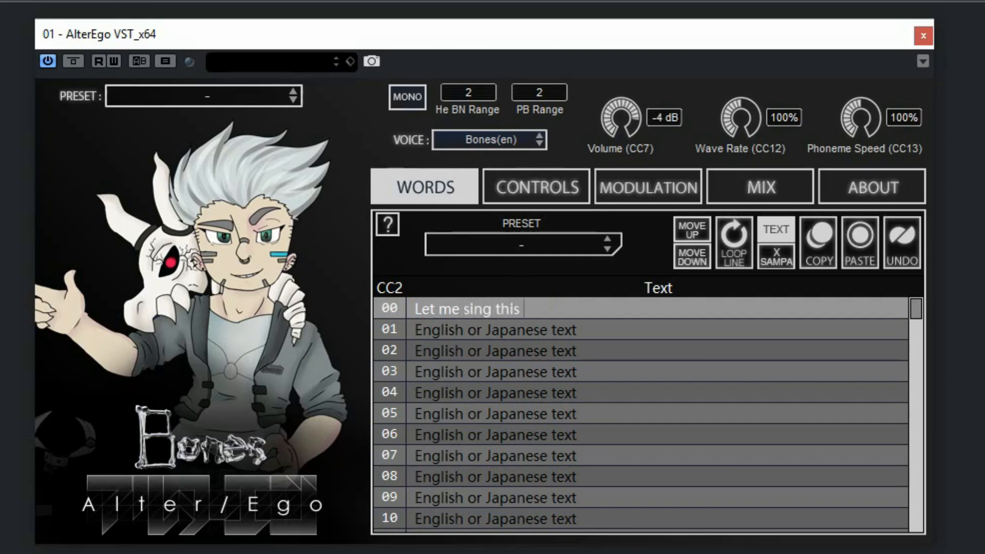
text(song for you)
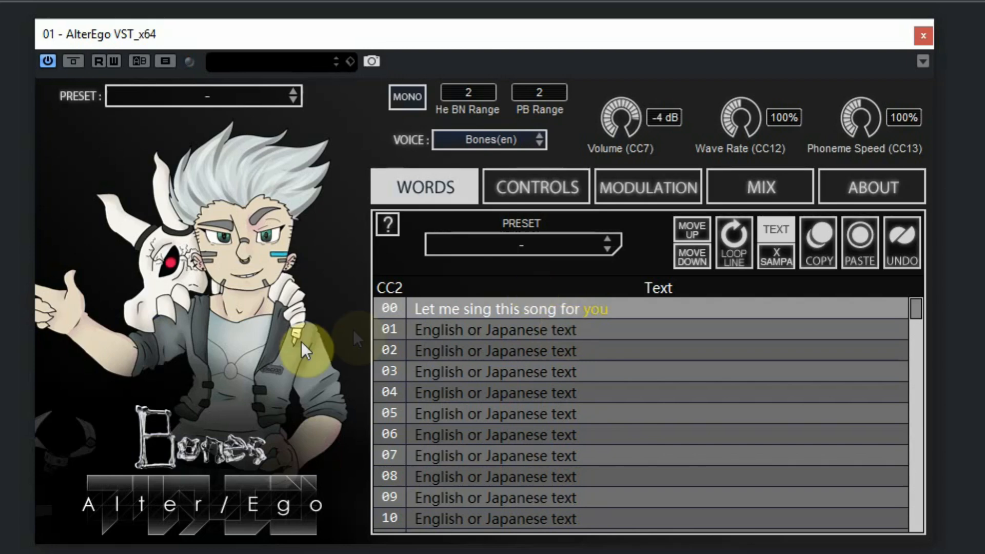
mouse_move(744, 118)
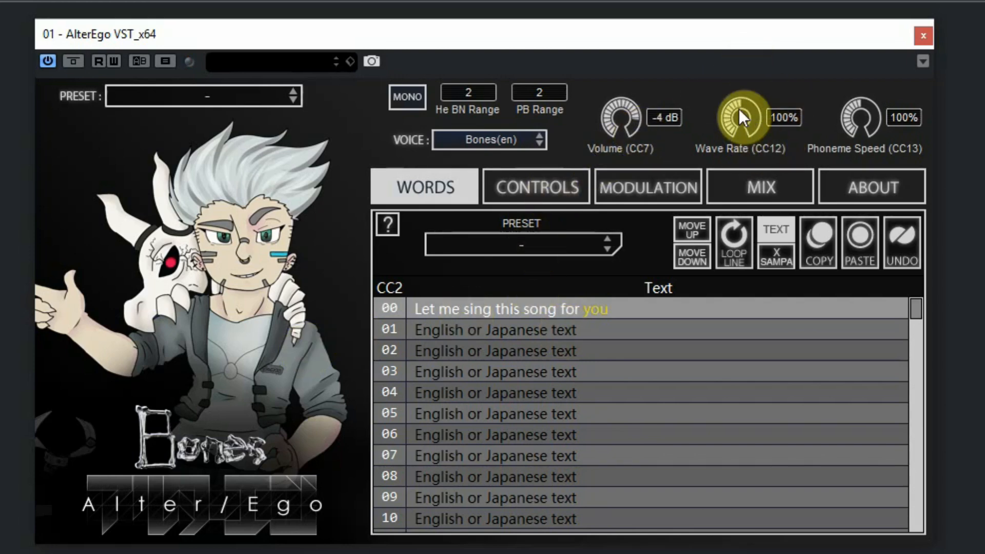
mouse_move(760, 59)
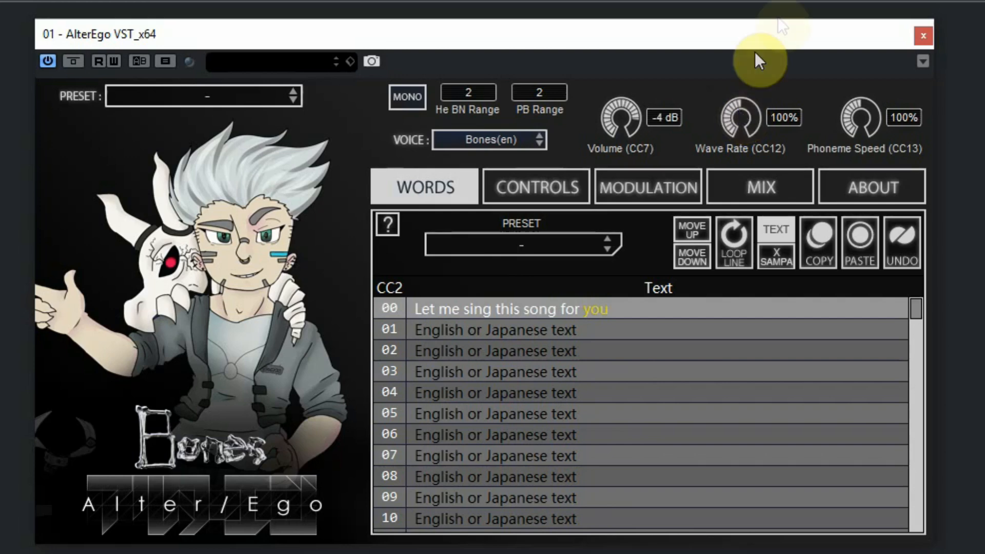
mouse_move(870, 118)
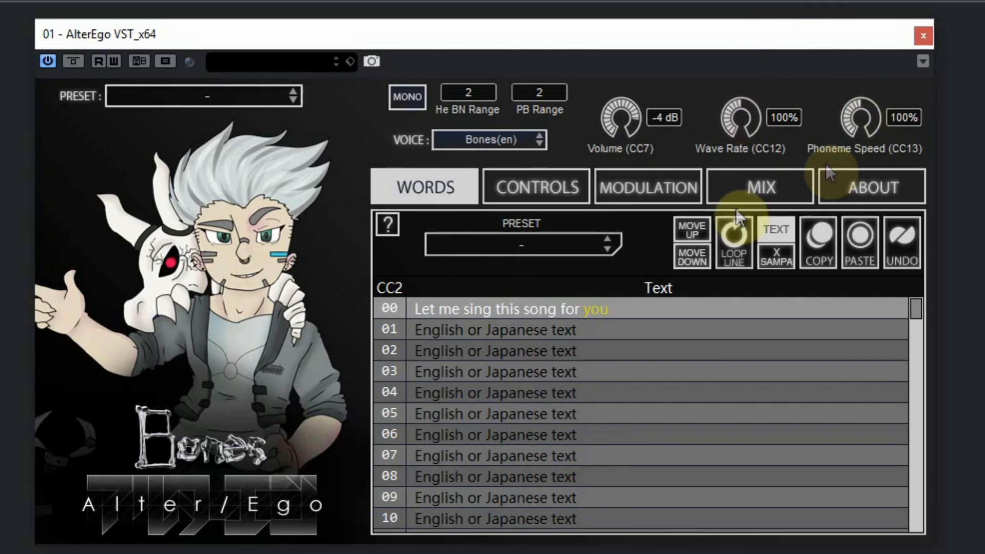
Show the CONTROLS page with the Helium, Fem Factor and Breath settings.
click(535, 187)
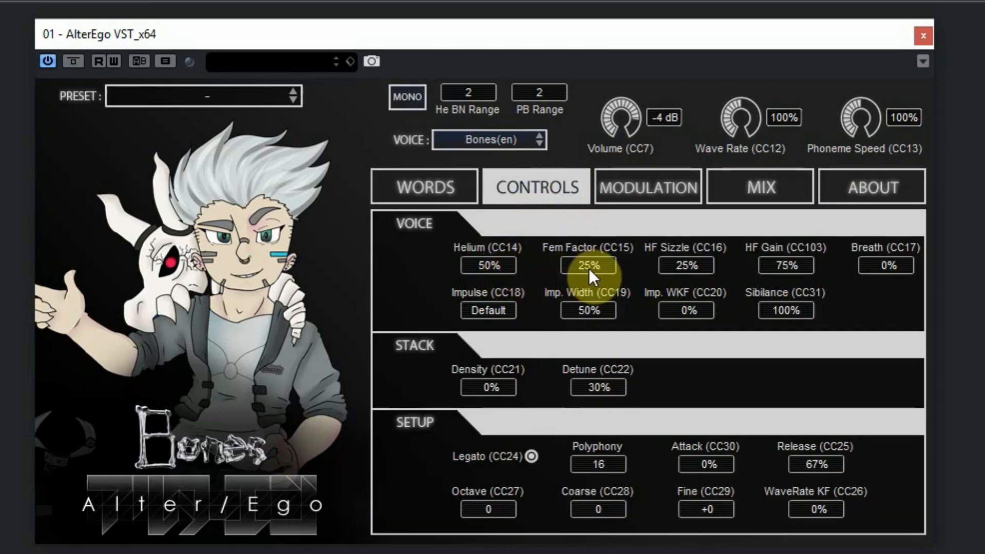
mouse_move(884, 288)
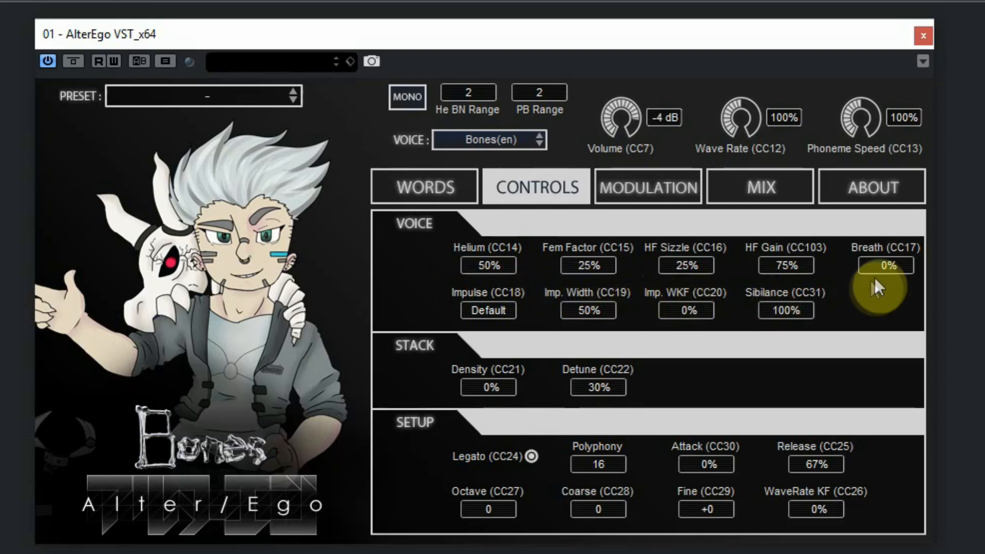
mouse_move(488, 264)
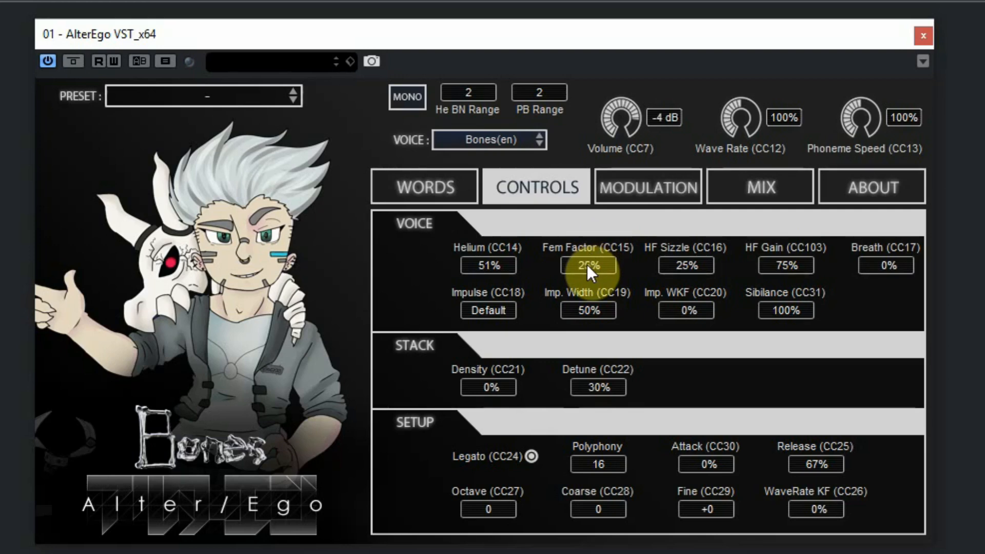
mouse_move(685, 305)
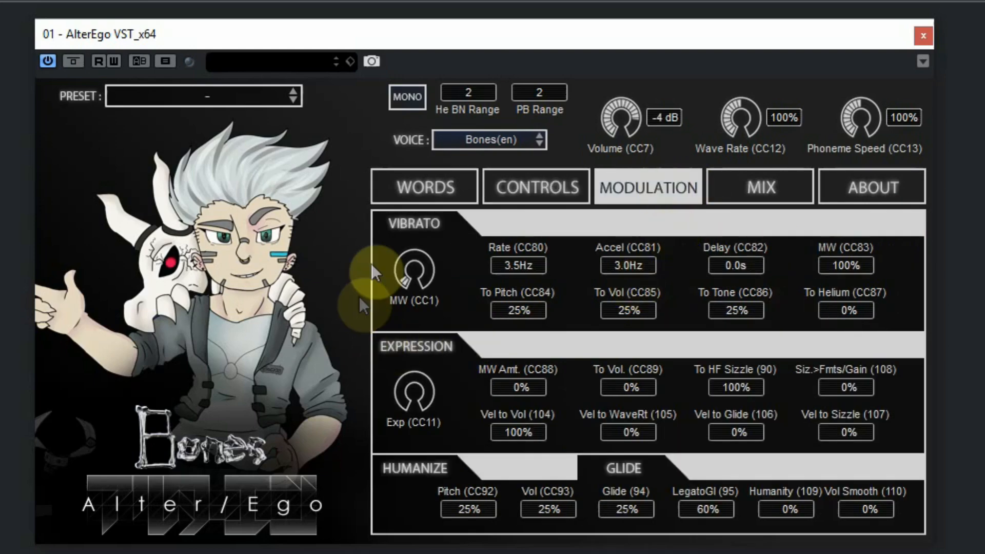
mouse_move(422, 387)
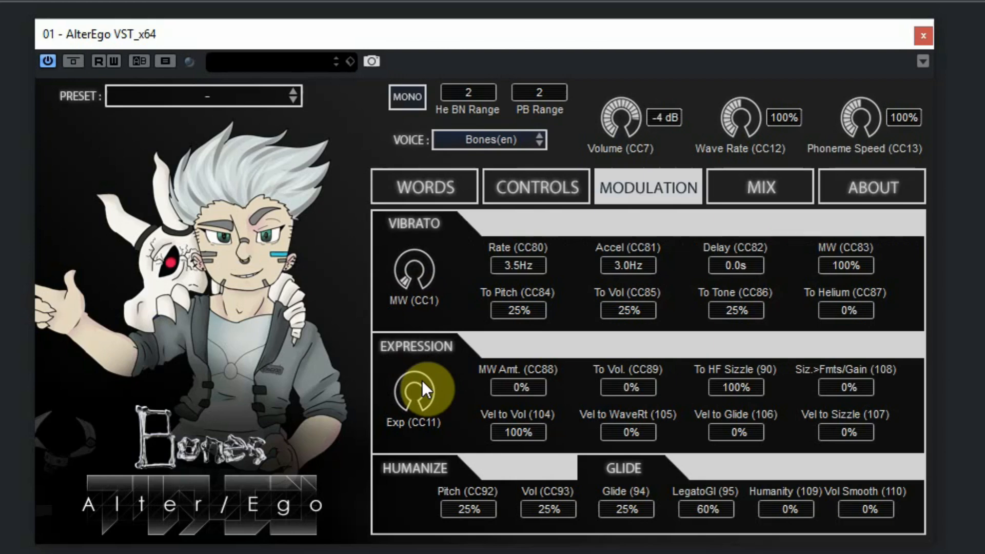
mouse_move(612, 540)
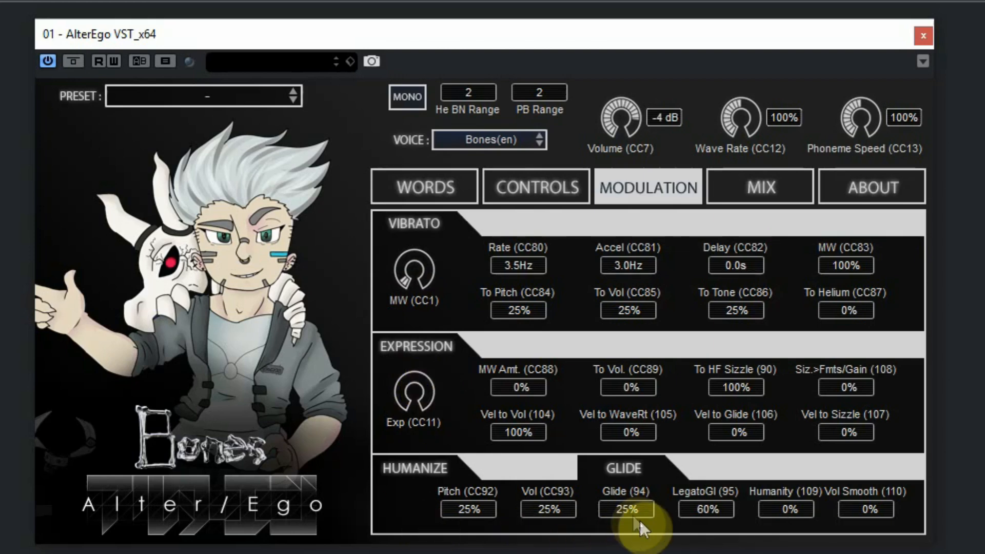
mouse_move(621, 524)
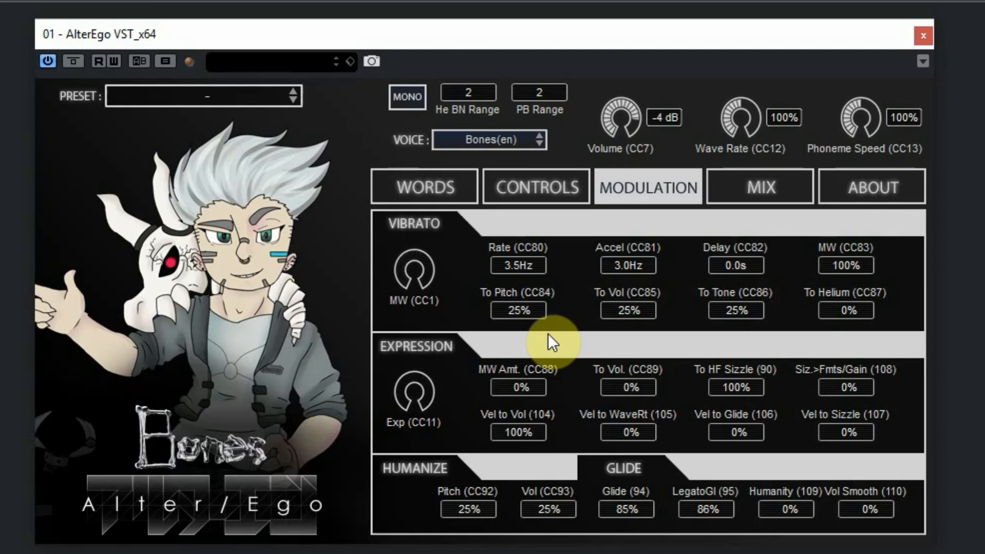
mouse_move(760, 187)
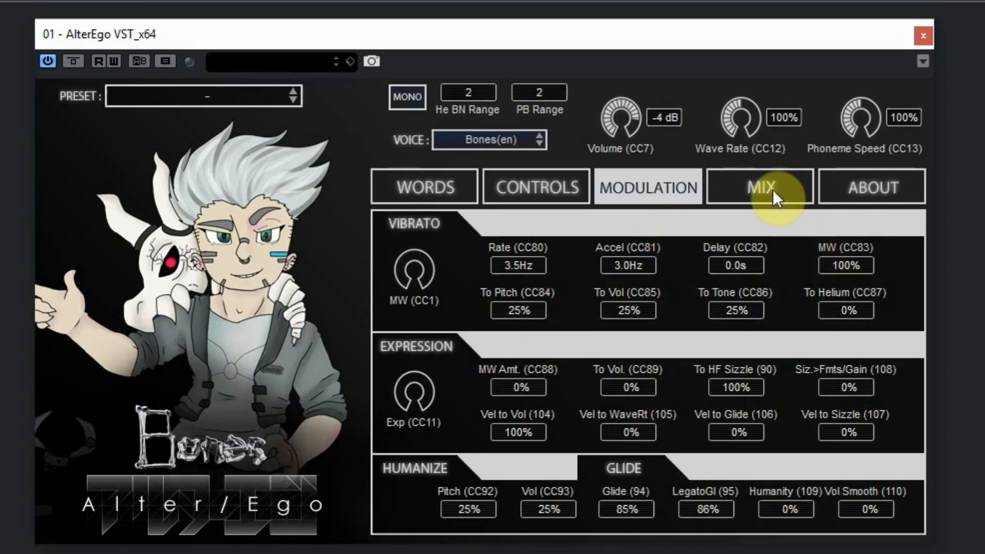
Show the MIX page with the Ambience reverb, pan and send settings.
click(759, 187)
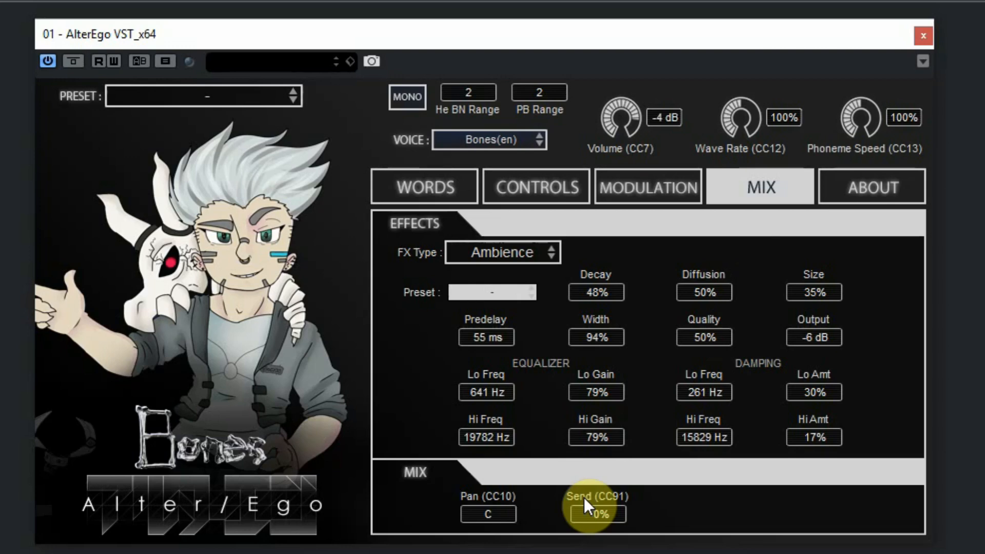
mouse_move(392, 507)
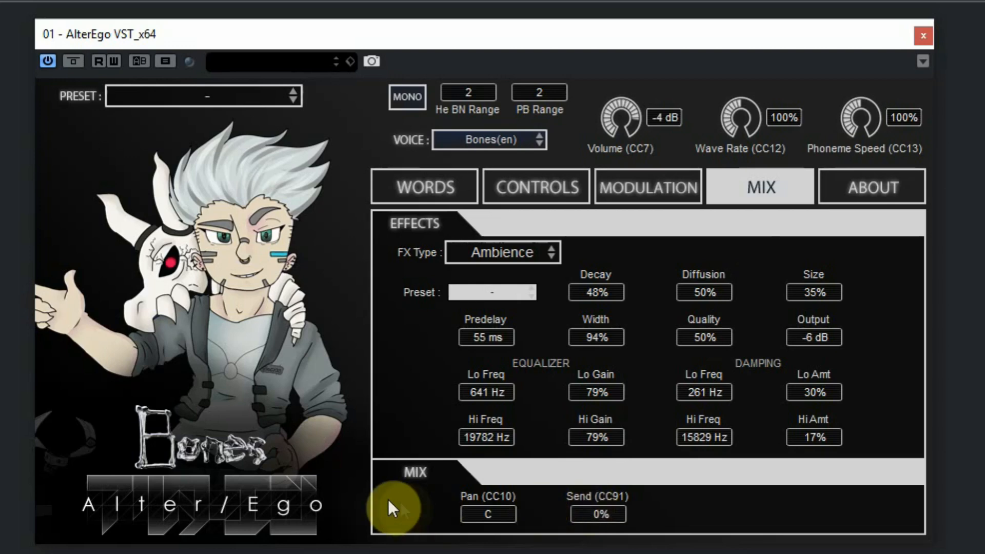
mouse_move(339, 465)
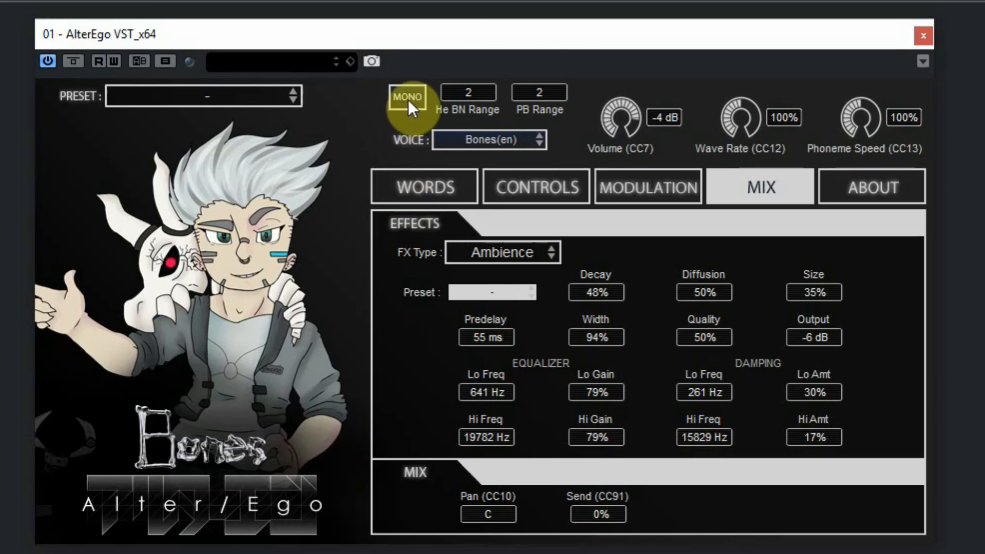
Switch the voice from MONO to POLY and reopen the WORDS list.
click(407, 97)
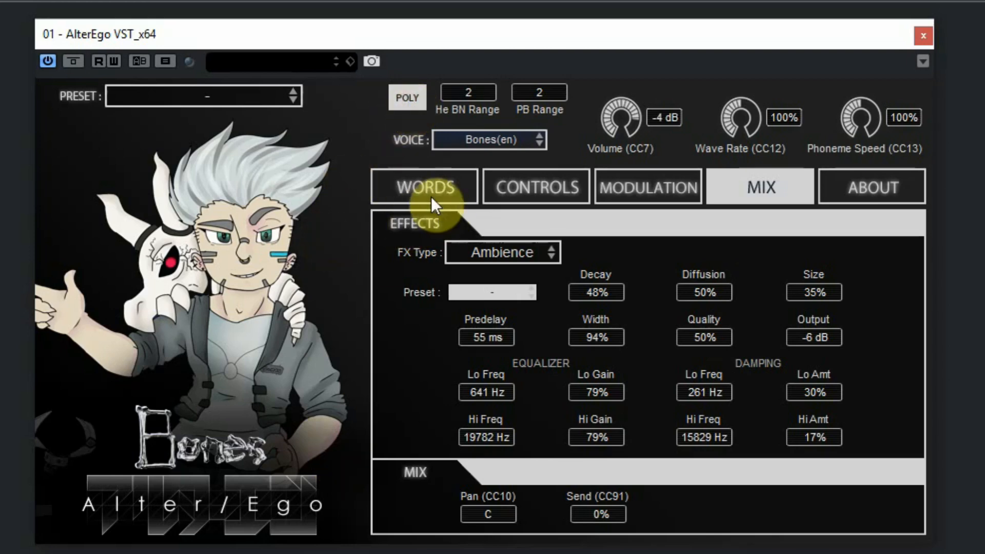
click(424, 187)
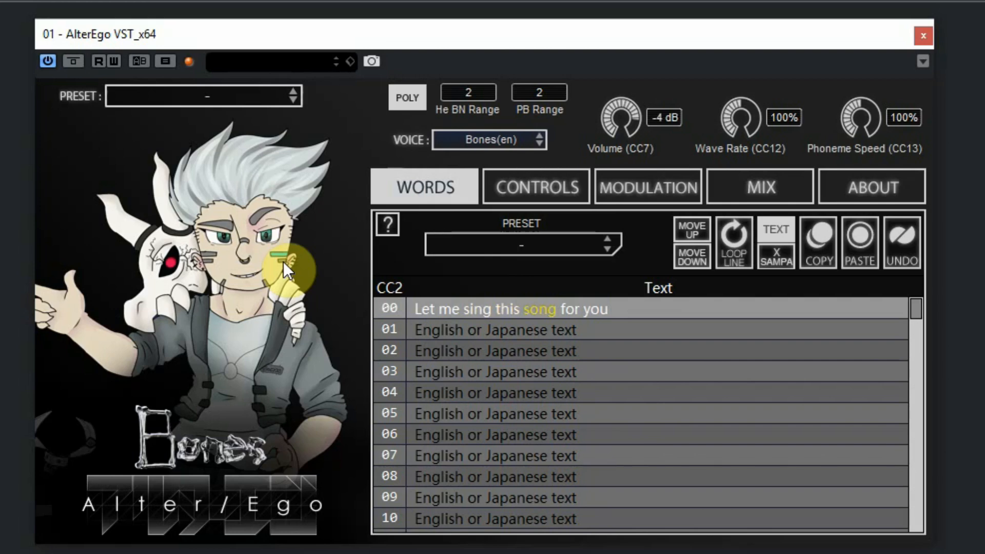
click(188, 61)
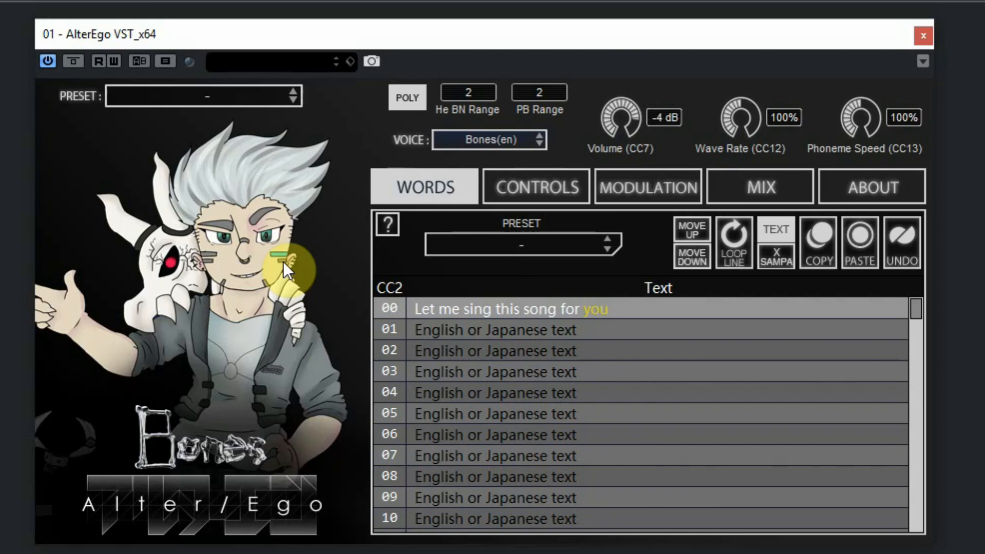
mouse_move(285, 269)
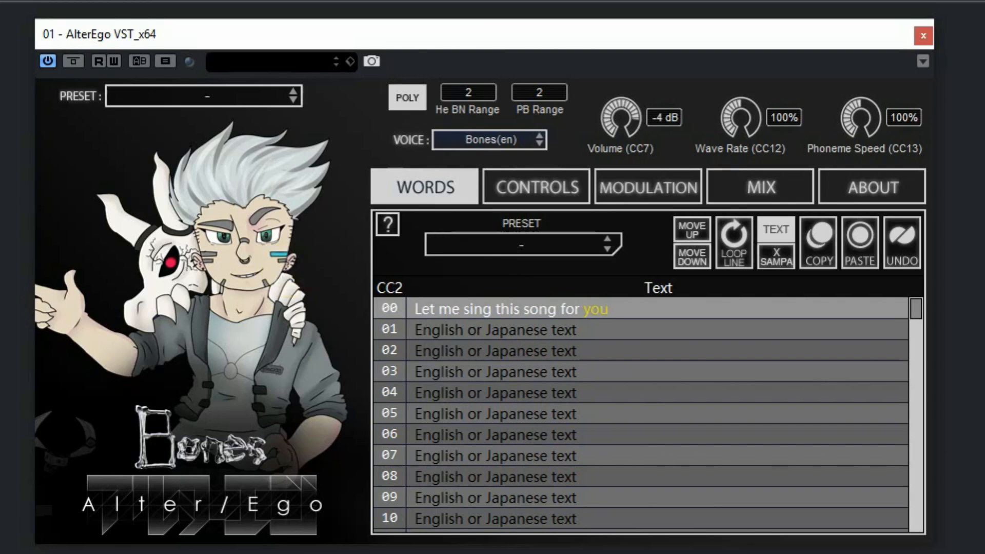